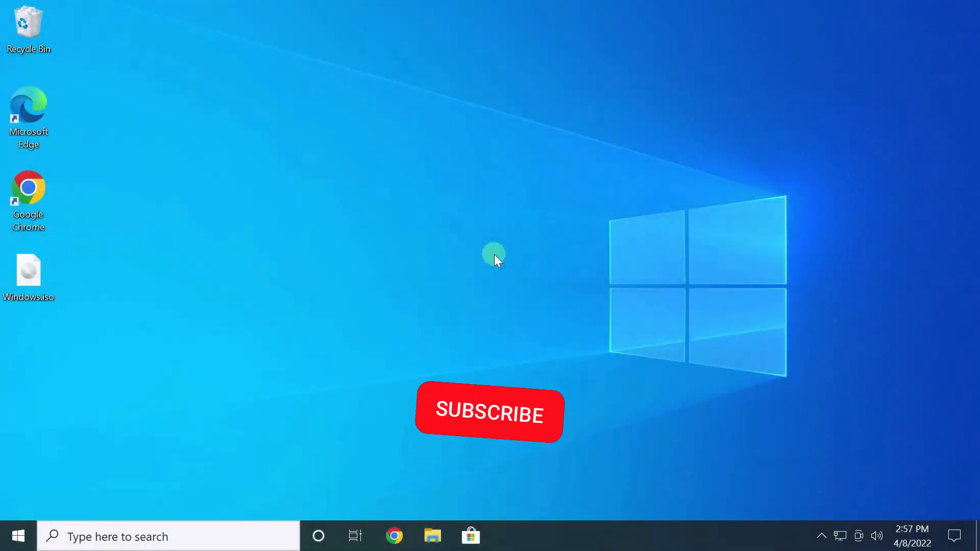
- Download Rufus 3.18 from the rufus.ie Download section and dismiss the advert popup
click(489, 414)
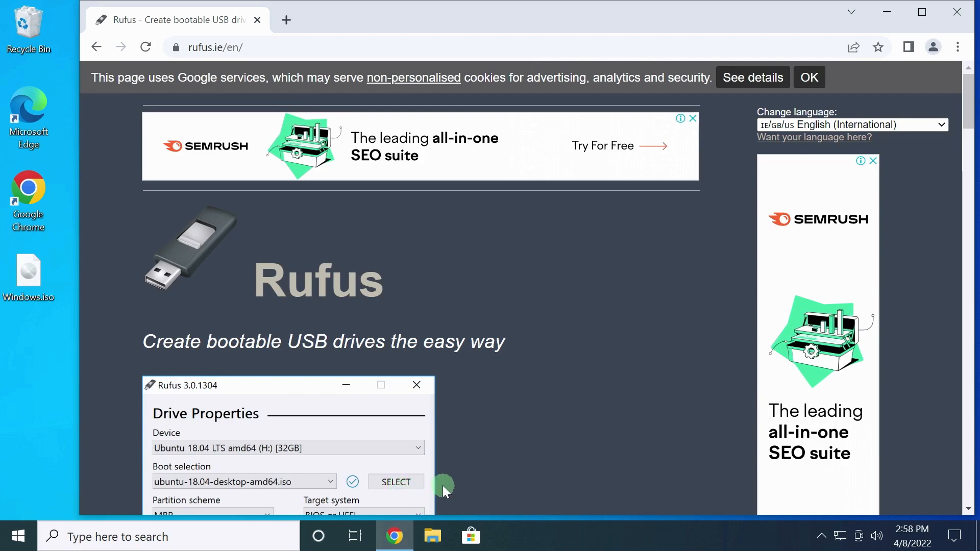
scroll(down, 3)
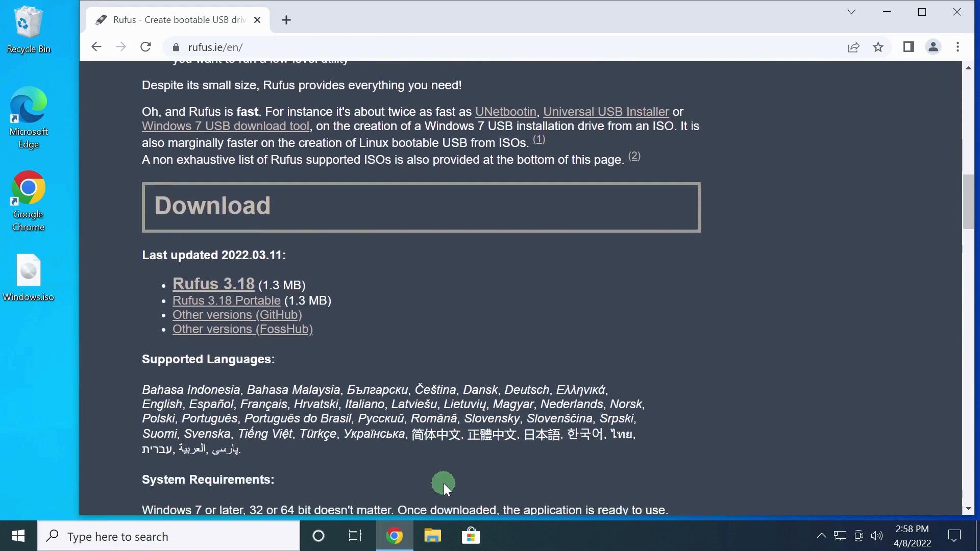
mouse_move(448, 435)
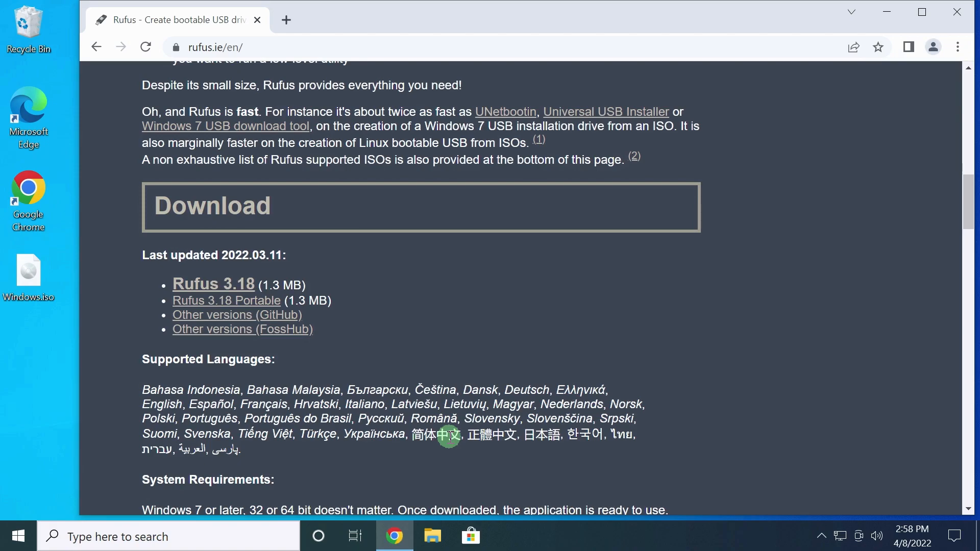
mouse_move(246, 300)
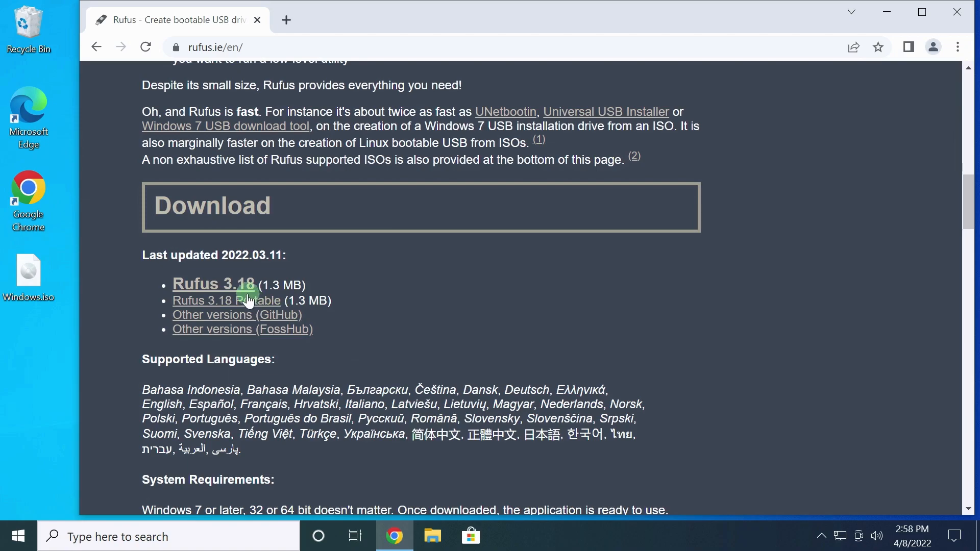
click(213, 285)
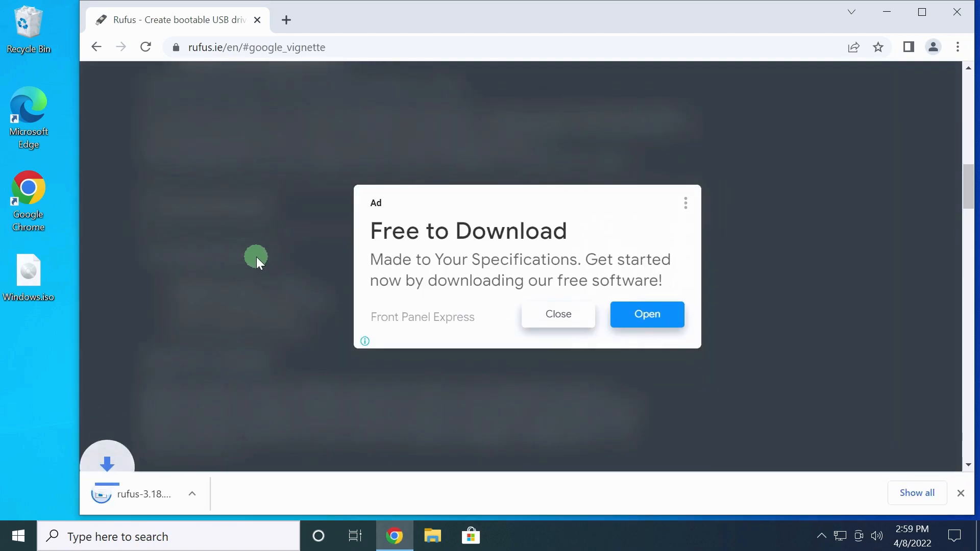
click(557, 314)
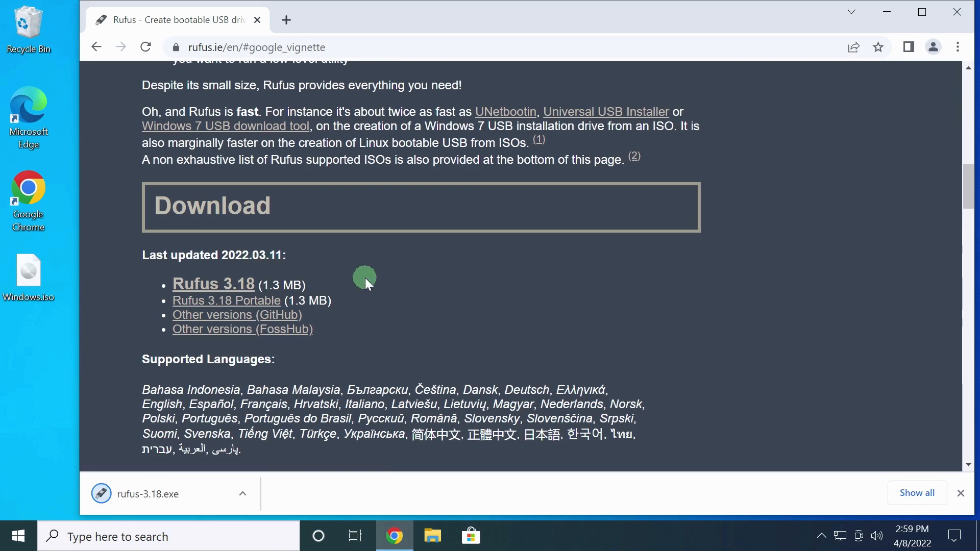
mouse_move(775, 193)
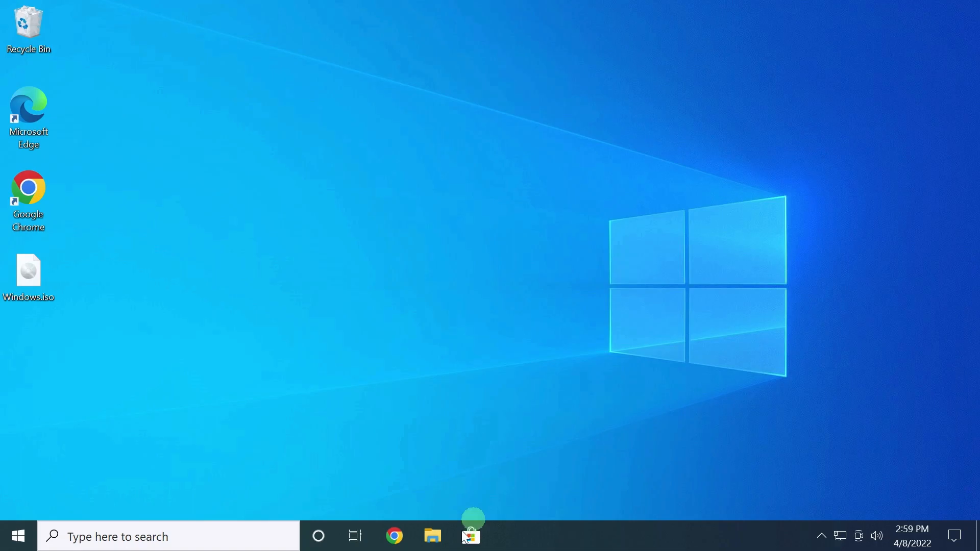
- Launch rufus-3.18.exe from the Downloads folder in File Explorer
click(432, 536)
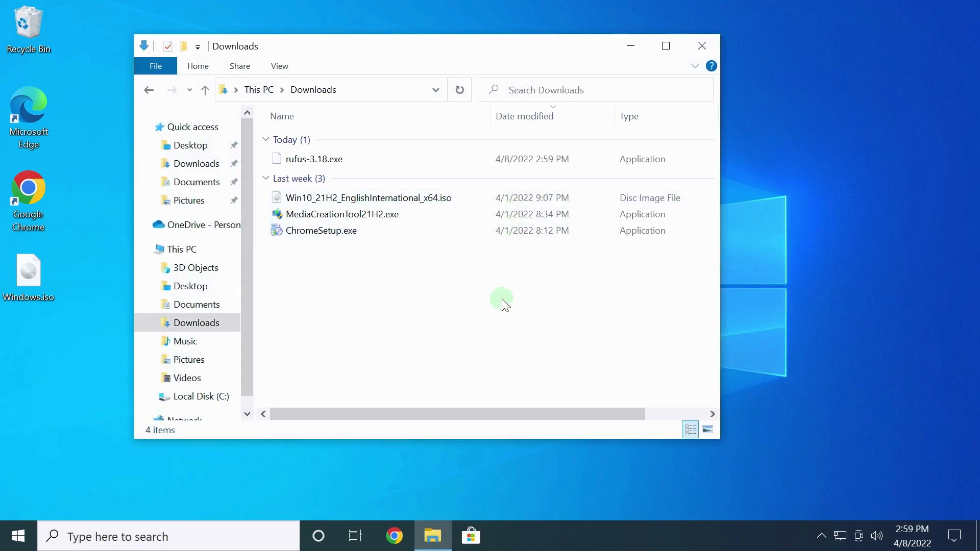
click(314, 159)
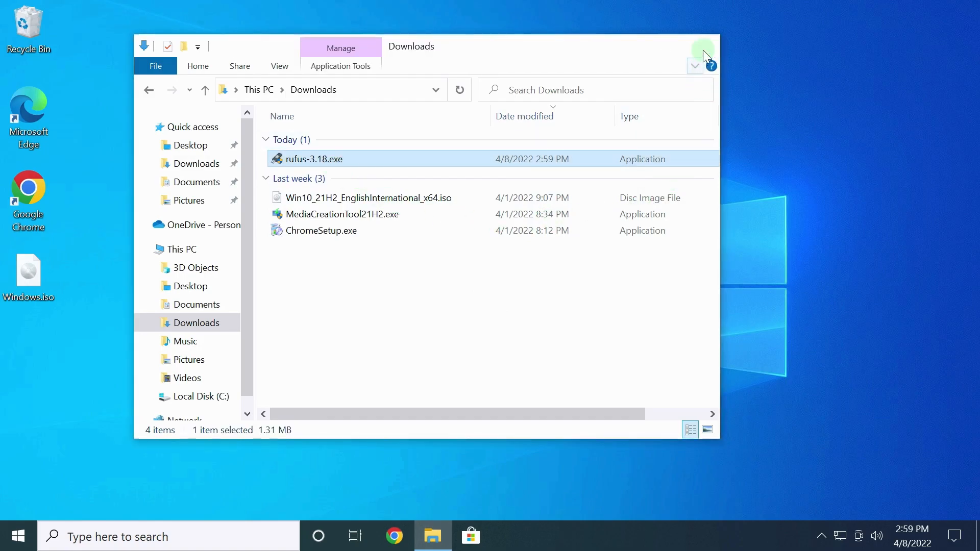
double_click(314, 159)
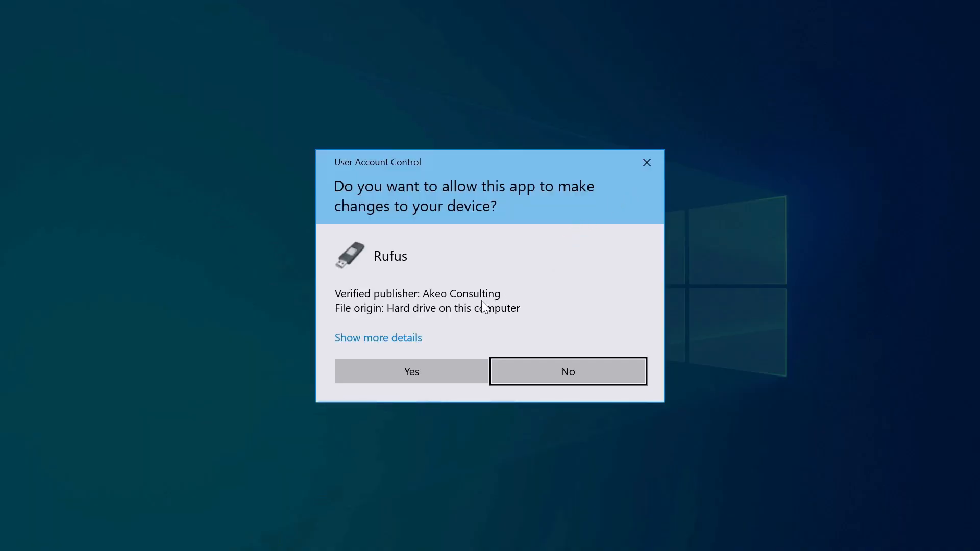
- Allow Rufus to make changes via UAC and permit its online update checks
click(412, 372)
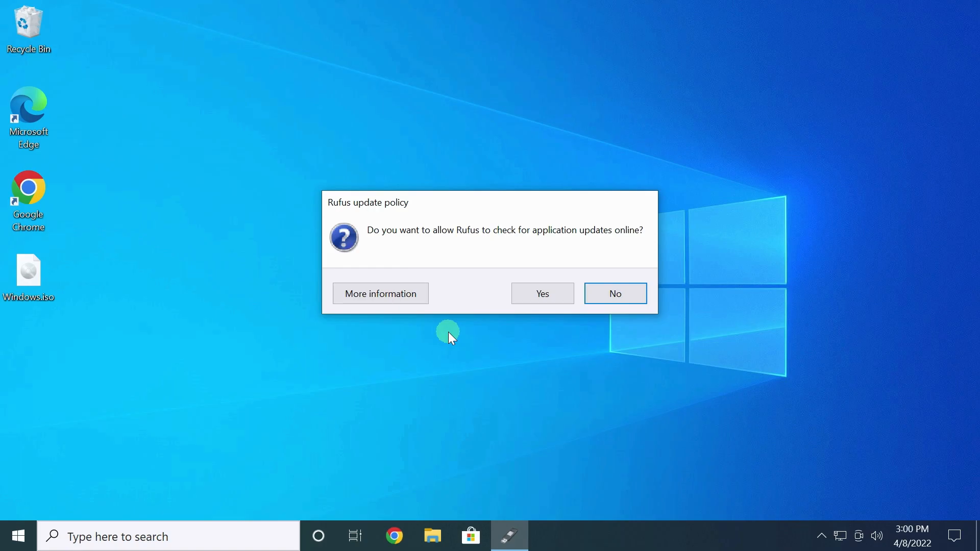
mouse_move(440, 333)
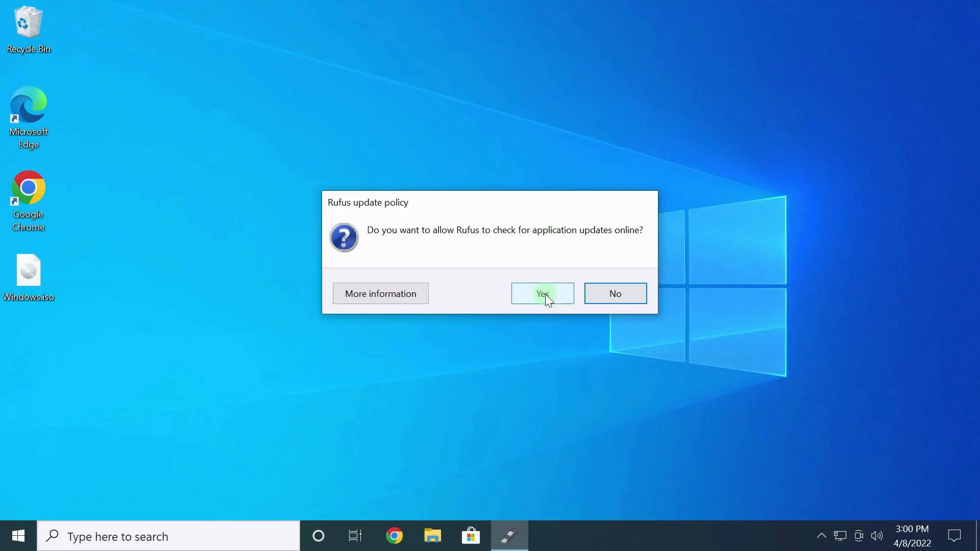
click(541, 293)
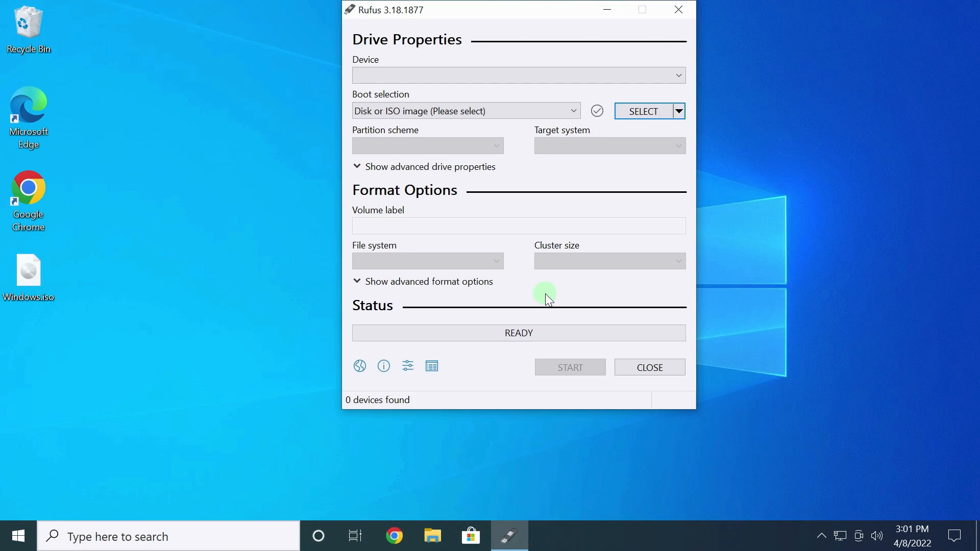
mouse_move(295, 415)
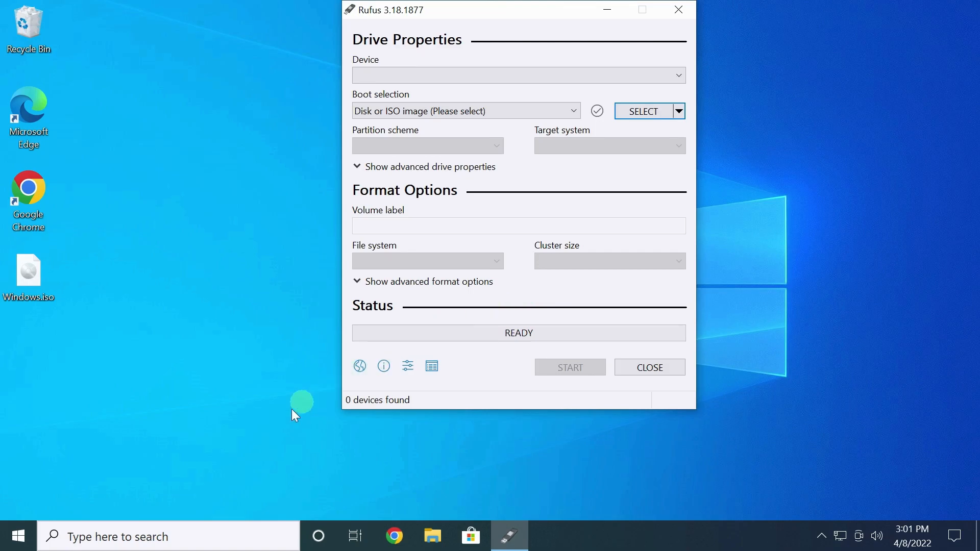
- Launch Disk Management from the Start button's system tools menu
right_click(12, 535)
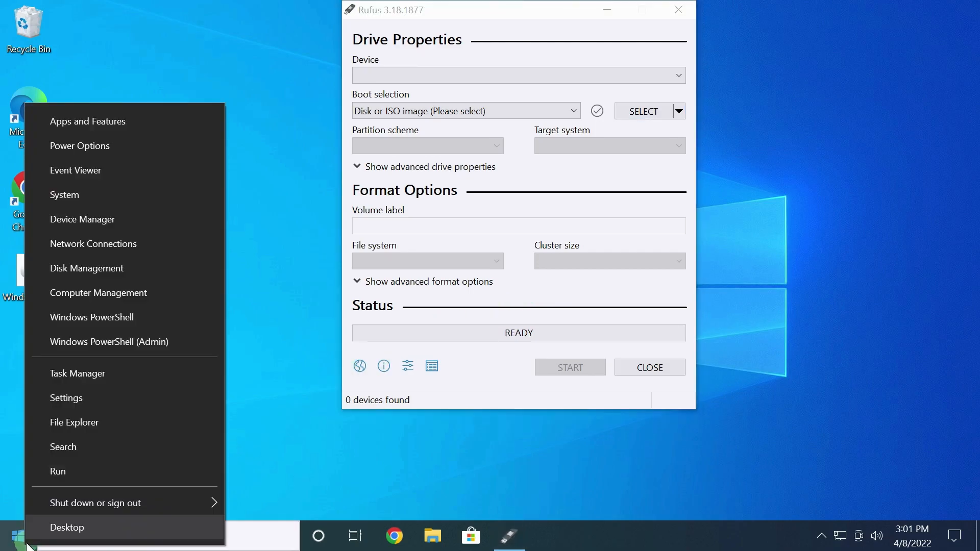
mouse_move(86, 268)
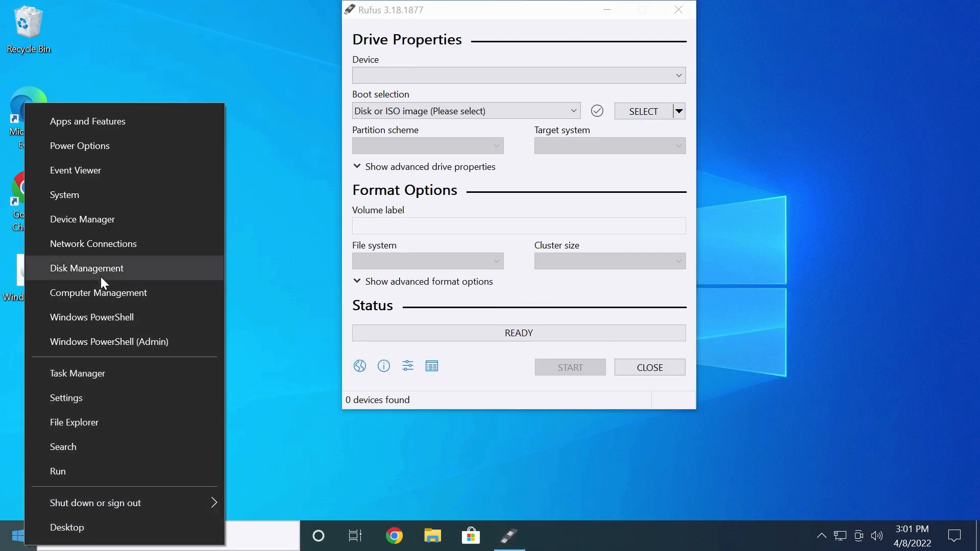
click(86, 269)
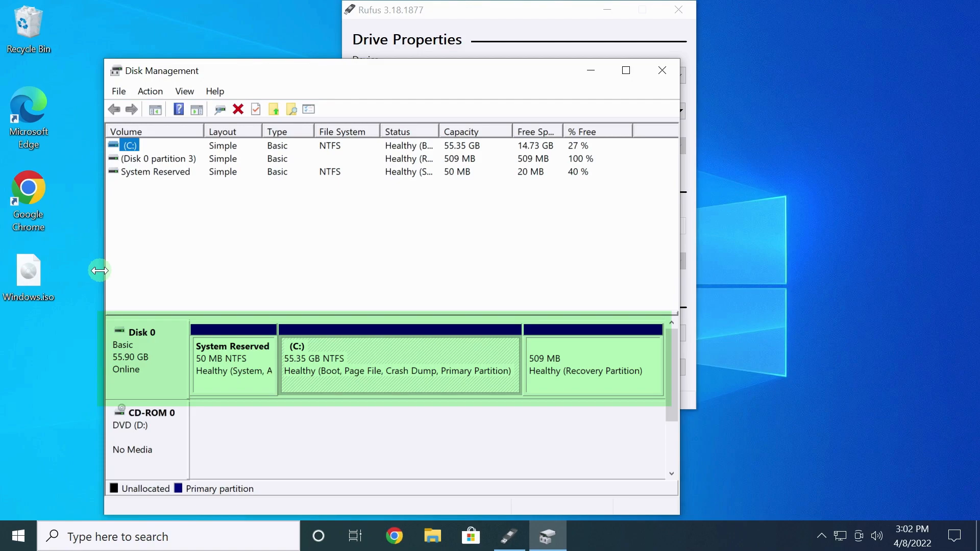
- Check in Disk 0's properties that its partition style is MBR, then close them
right_click(144, 350)
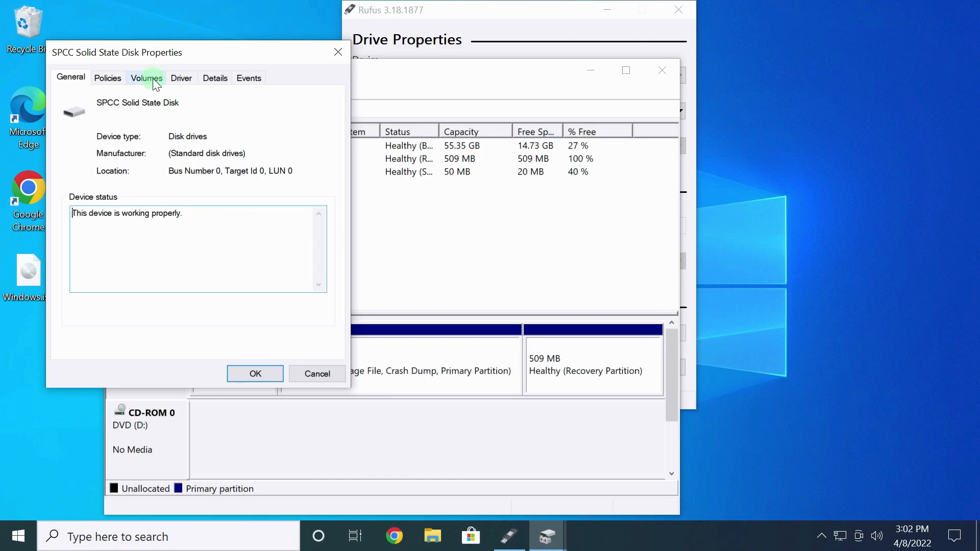
click(146, 78)
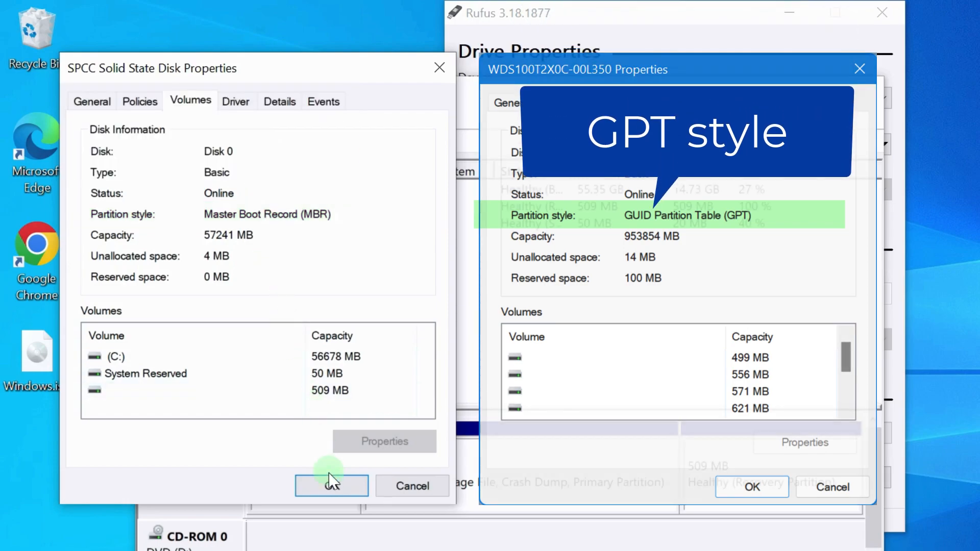
click(331, 486)
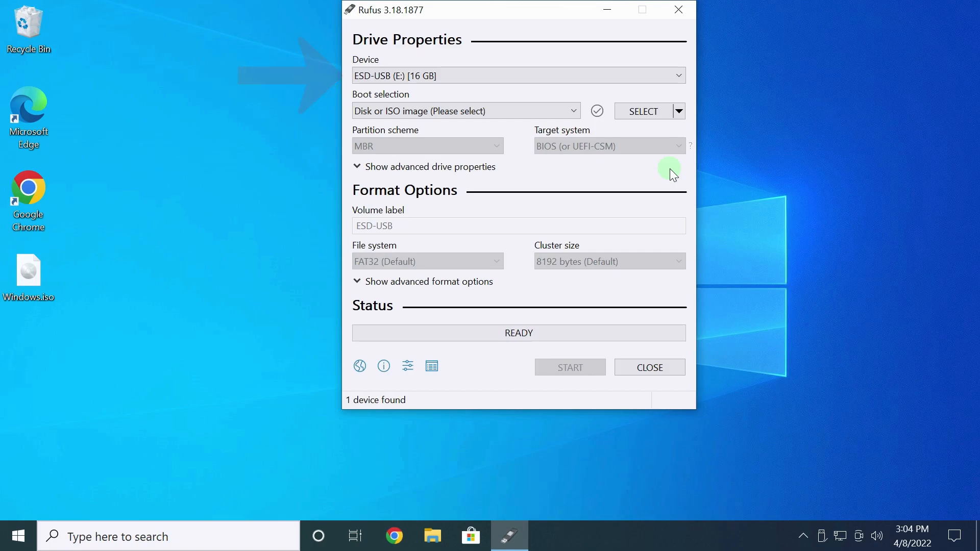
mouse_move(712, 110)
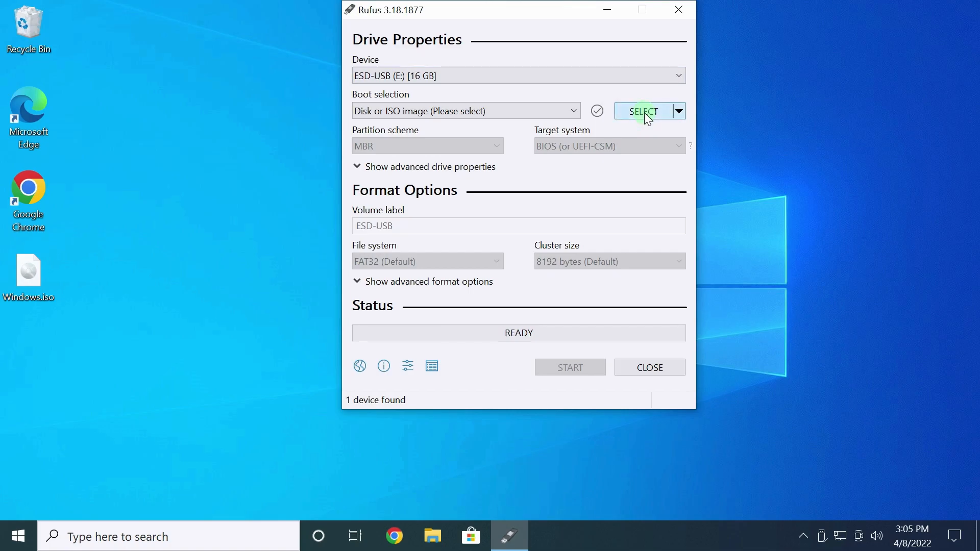
- Begin browsing for the disc image to write to the ESD-USB (E:) drive
click(644, 111)
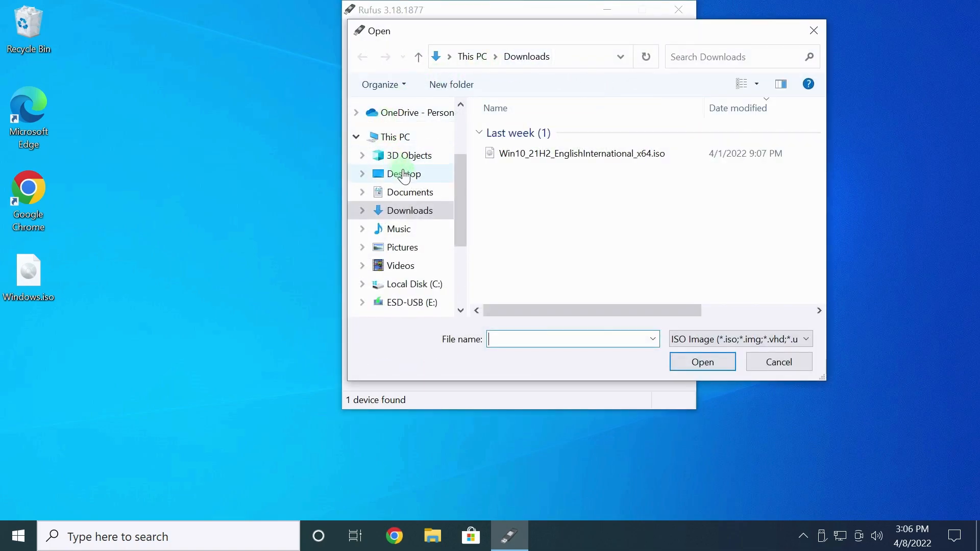
- Load Windows.iso from the Desktop as the boot image for a standard Windows installation
click(404, 173)
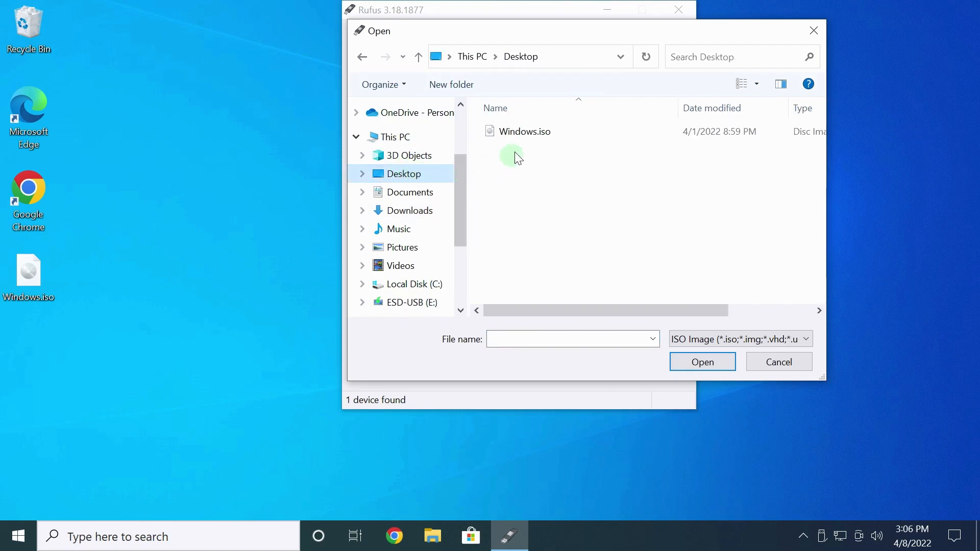
click(527, 131)
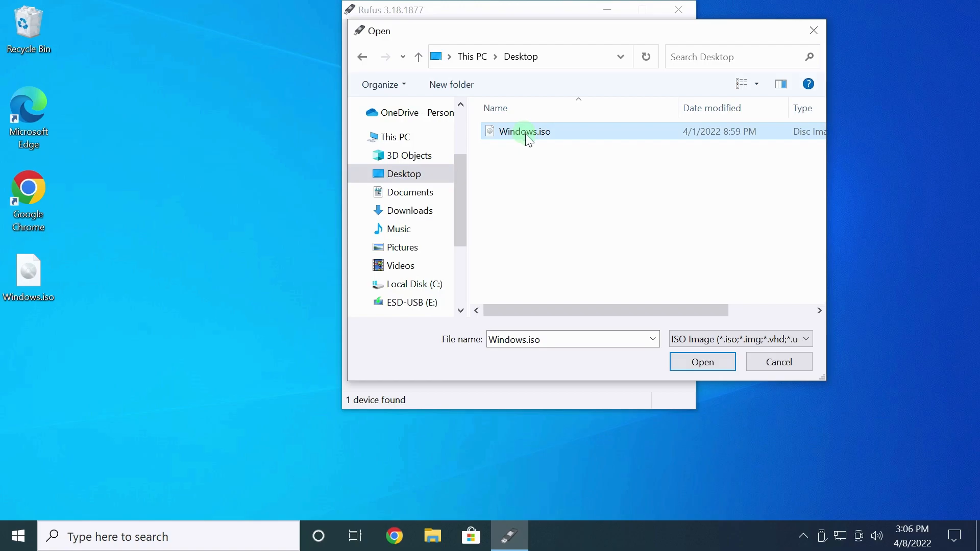
click(701, 361)
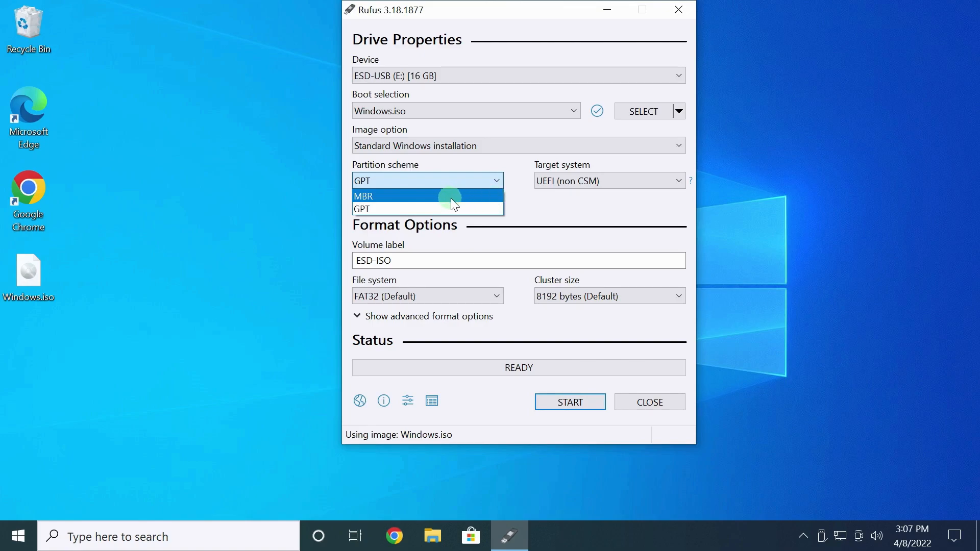
- Set the partition scheme to MBR, giving BIOS (or UEFI-CSM) target and NTFS file system
click(364, 196)
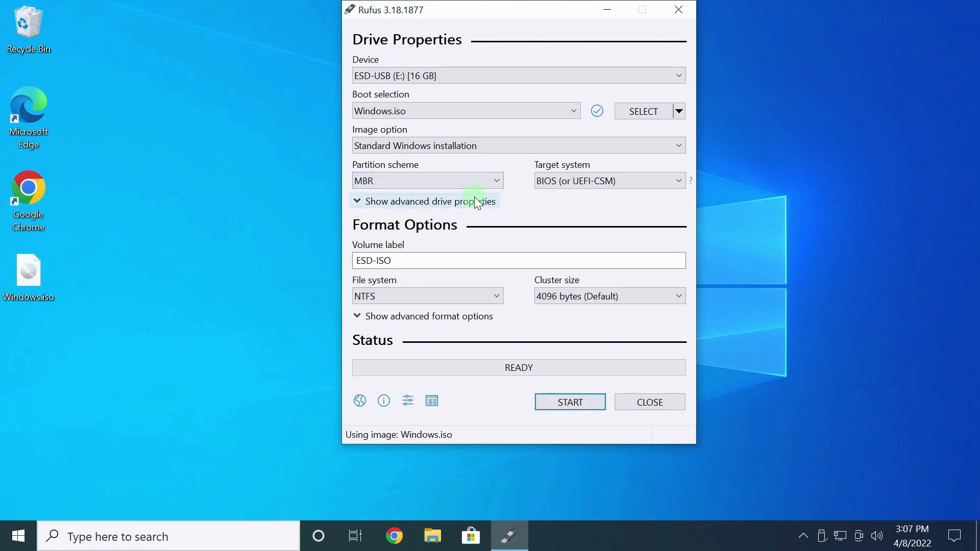
mouse_move(528, 207)
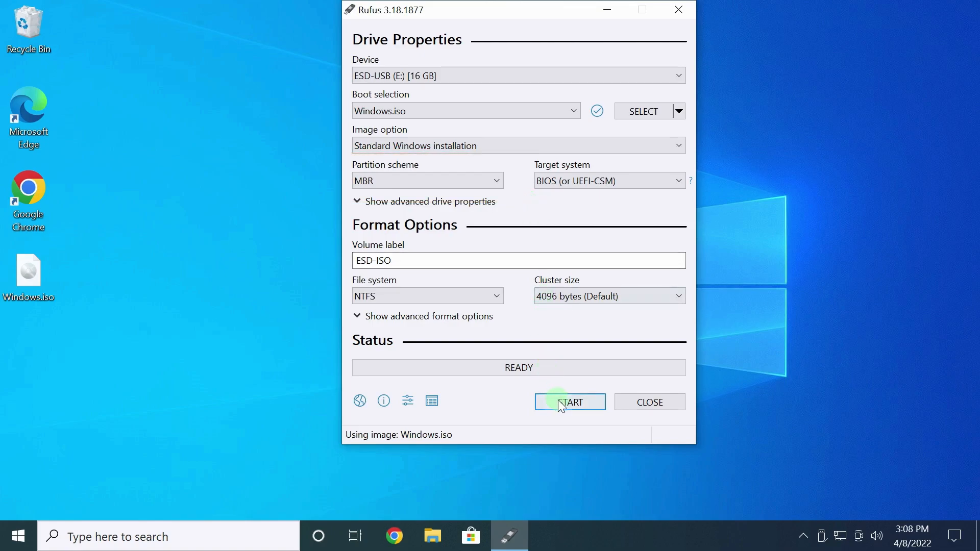
- Start writing the image to the USB drive, accepting that all its data is erased
click(568, 403)
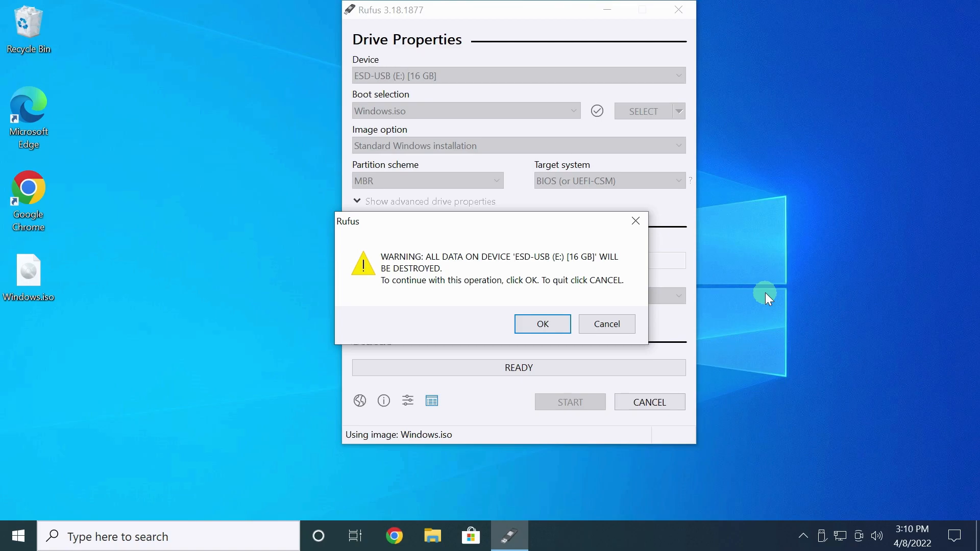
click(541, 324)
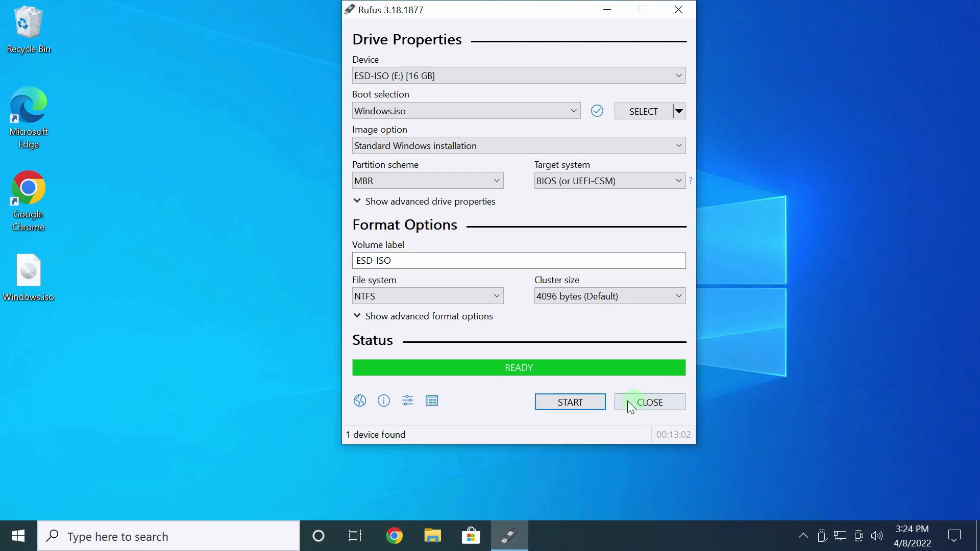
- Close Rufus and restart the computer from the Start menu's power options
click(649, 402)
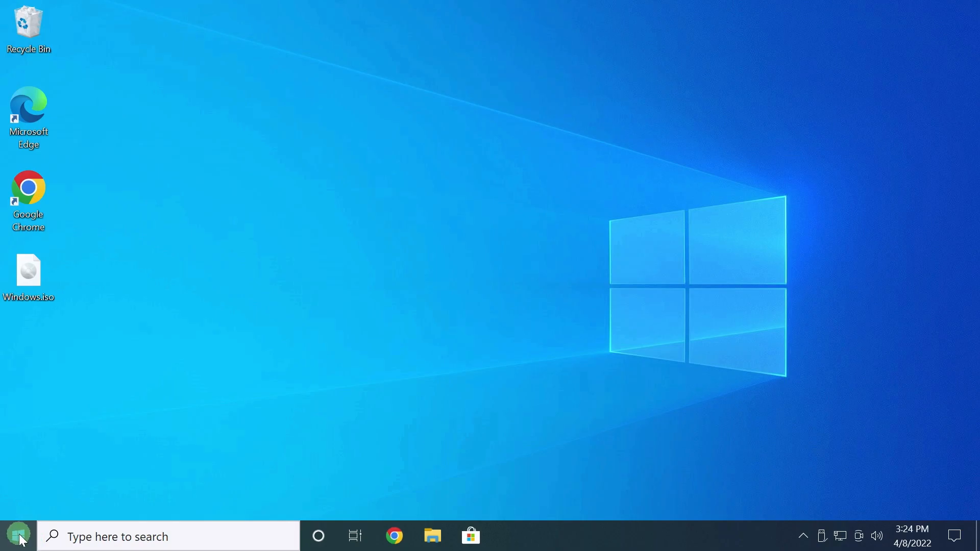
click(17, 536)
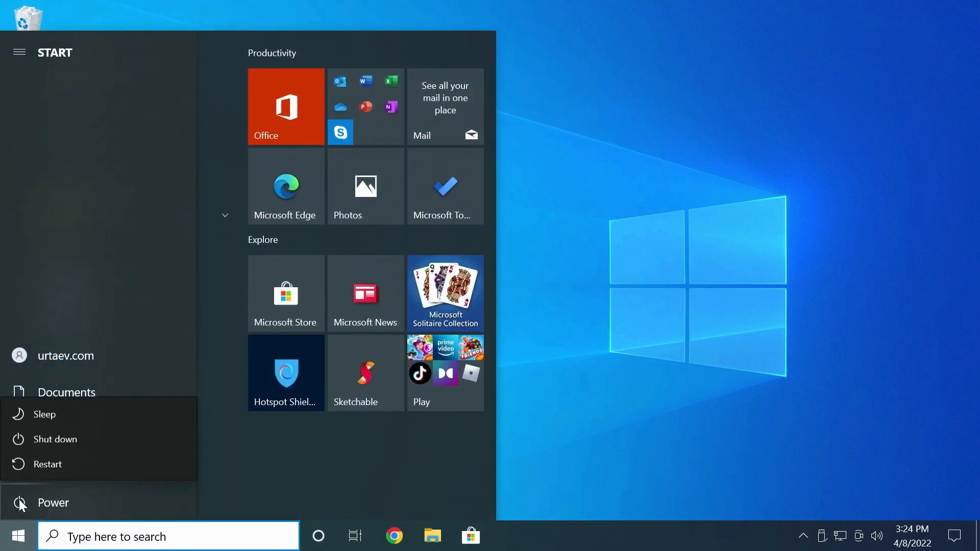
click(49, 464)
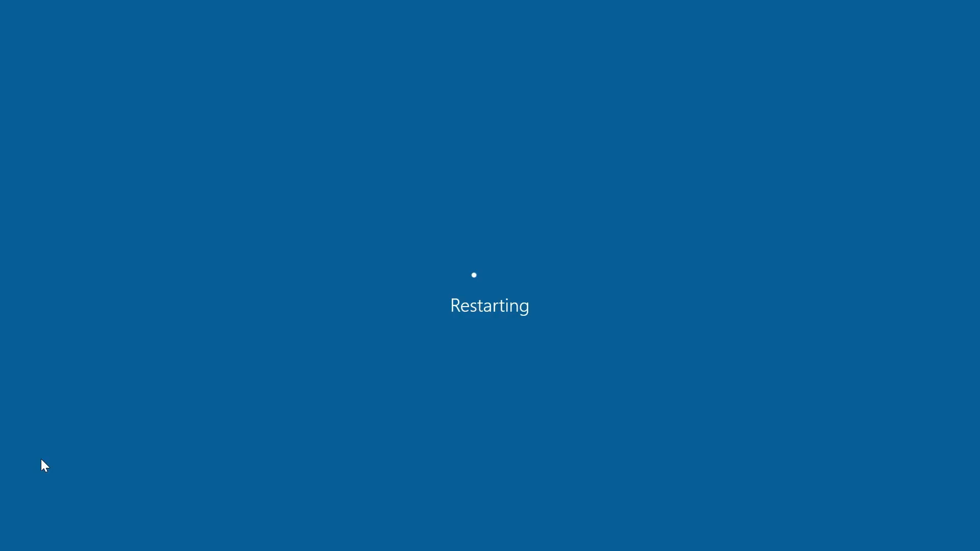
mouse_move(107, 441)
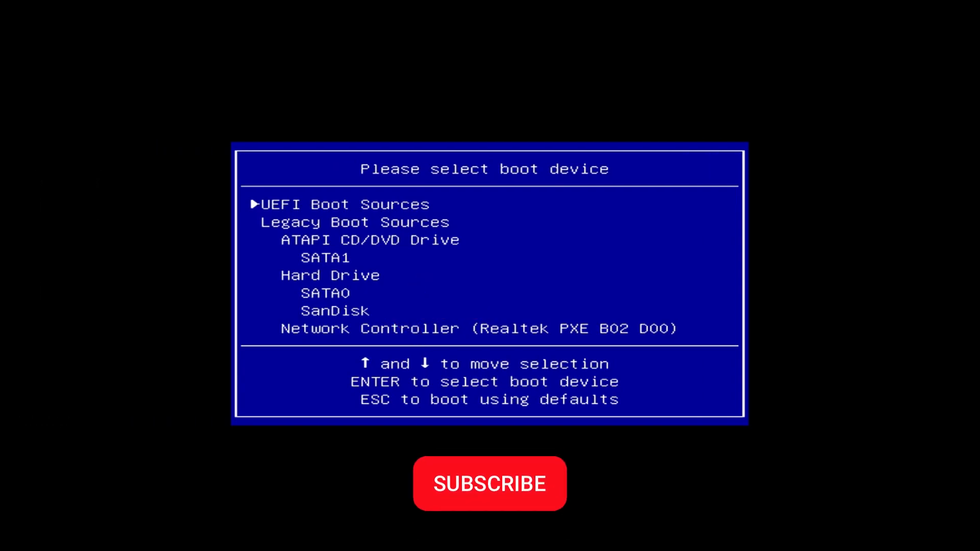
- Choose the SanDisk USB drive under Hard Drive as the boot device in the BIOS boot menu
click(490, 483)
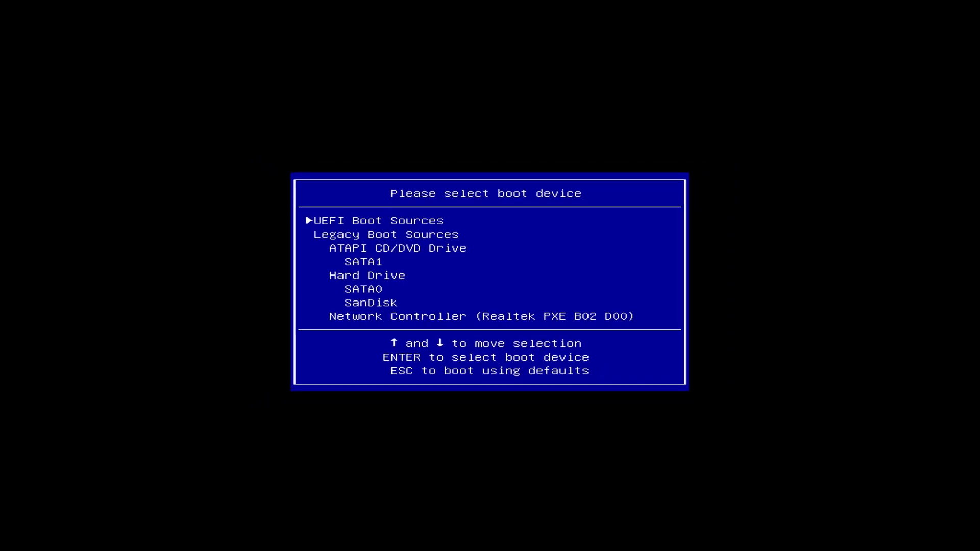
key(Down)
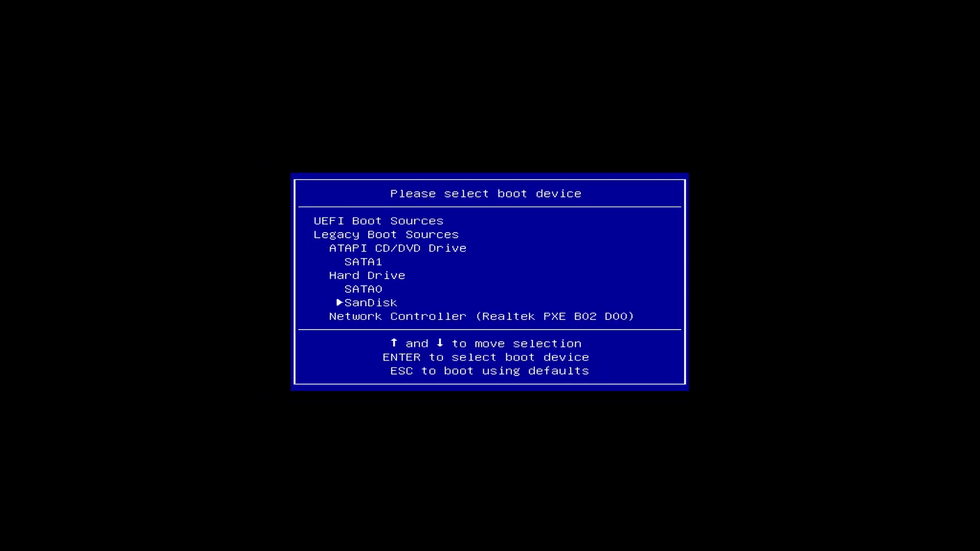
key(enter)
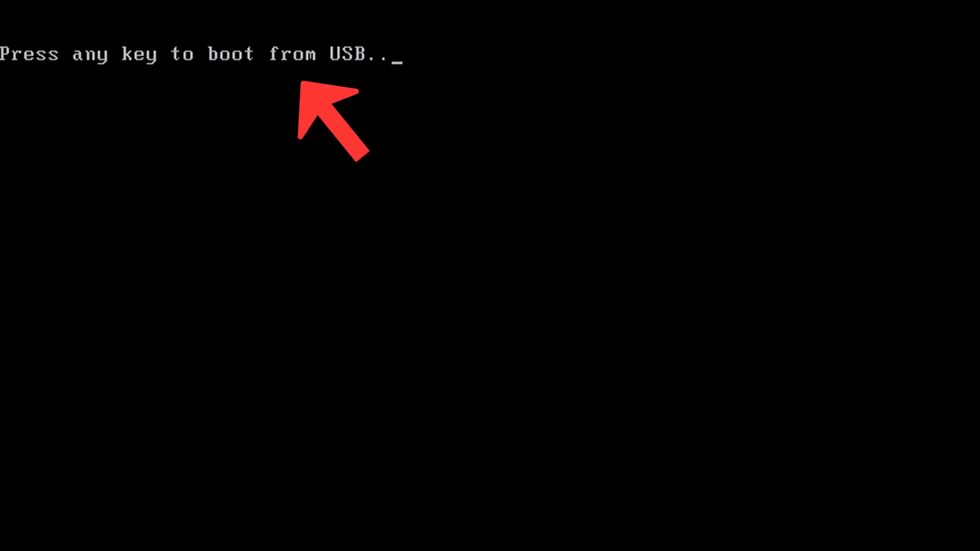
- Boot from the USB into Windows Setup with default language settings and start Install now
key(space)
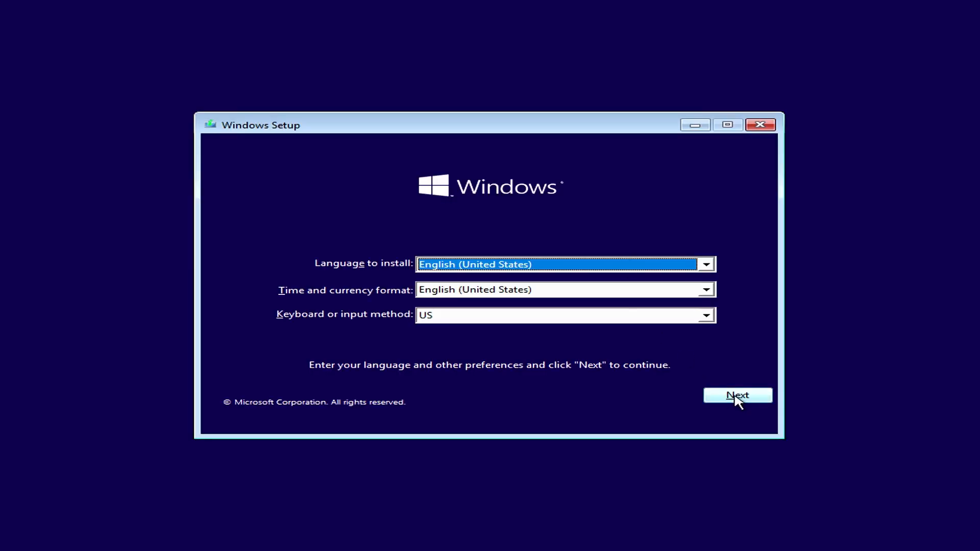
click(737, 395)
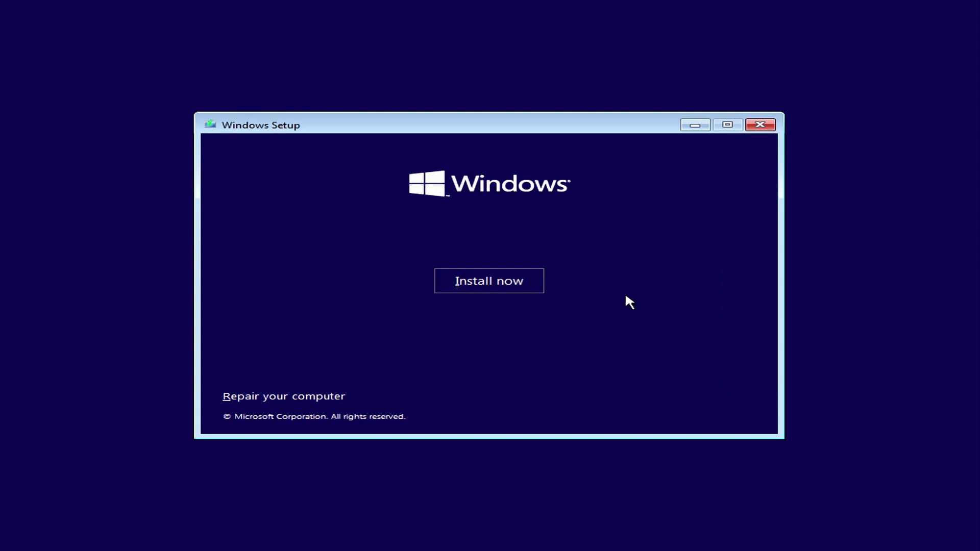
click(489, 280)
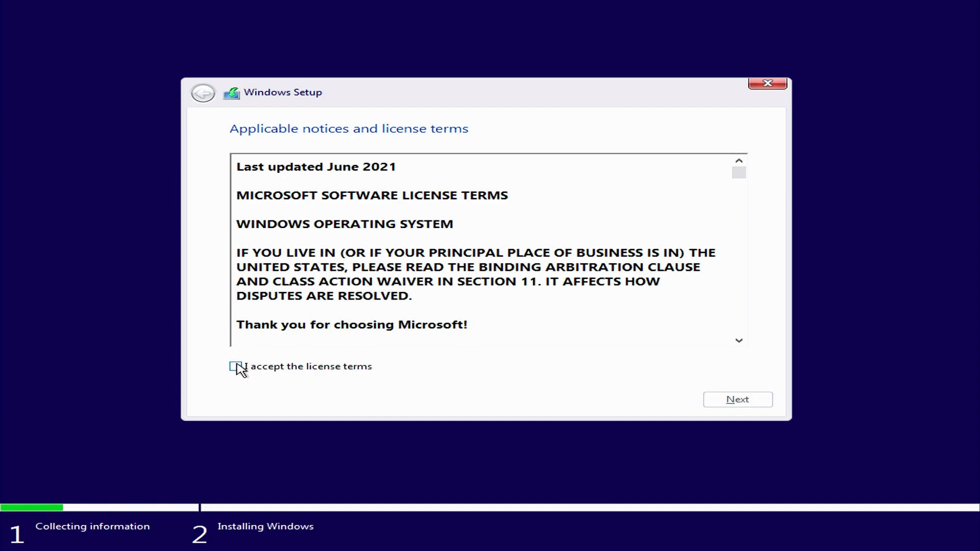
- Accept the license terms and choose Custom: Install Windows only to reach the Drive 0 partition list
click(235, 366)
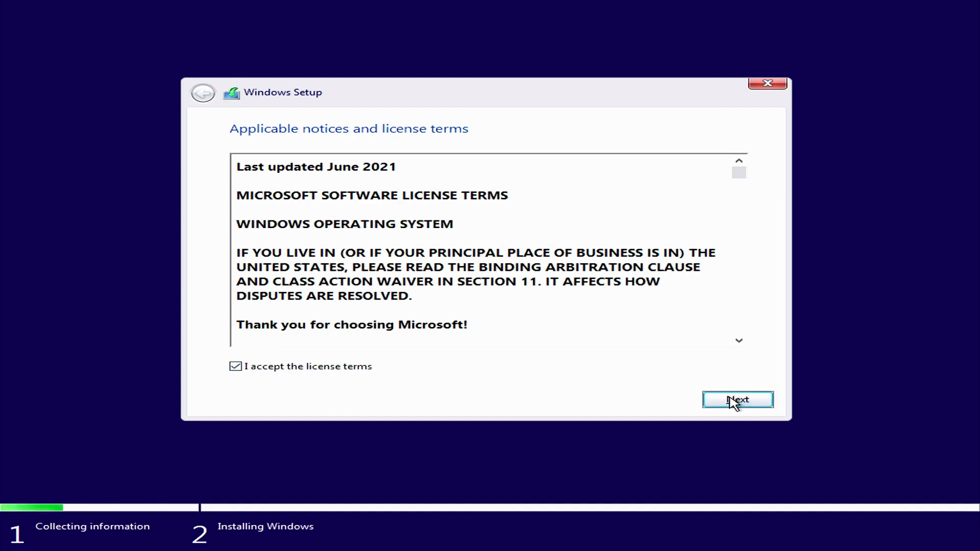
click(737, 401)
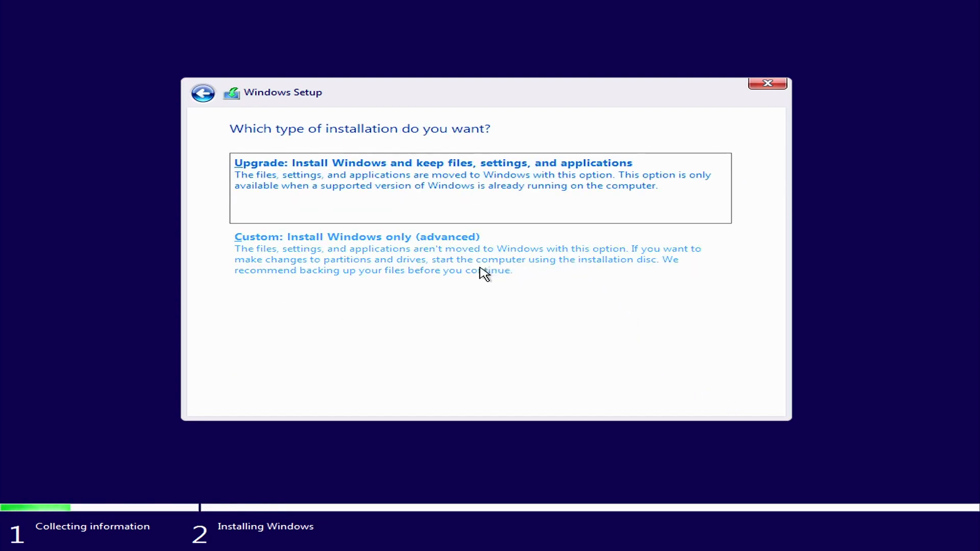
click(357, 236)
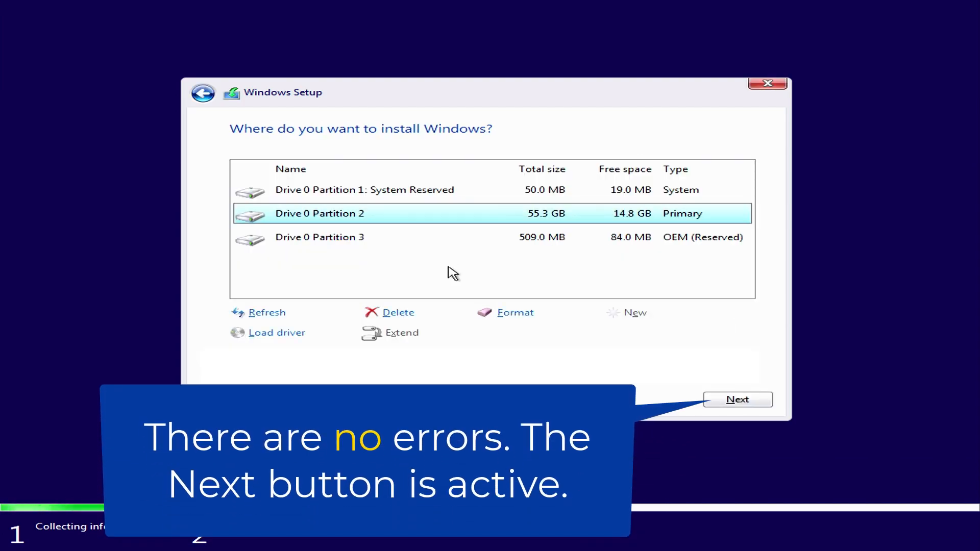